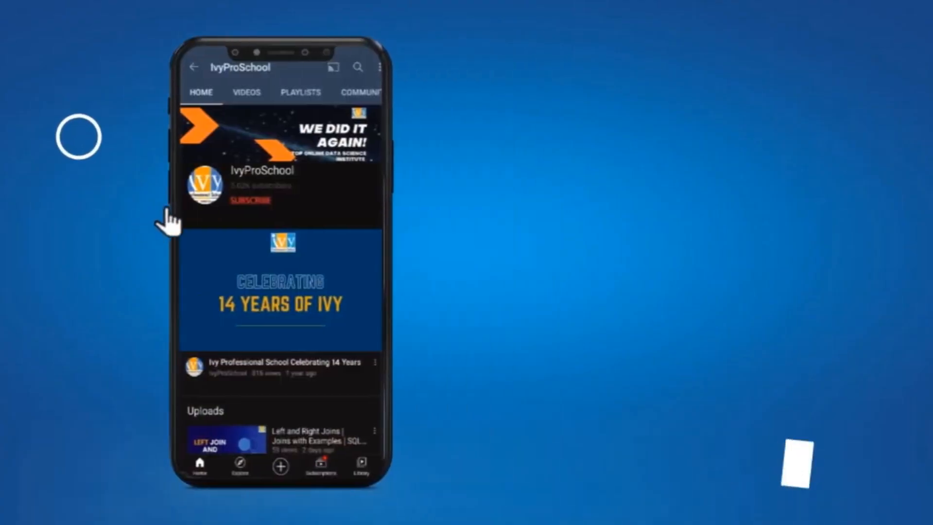
{"action": "left_click", "coordinate": [249, 201]}
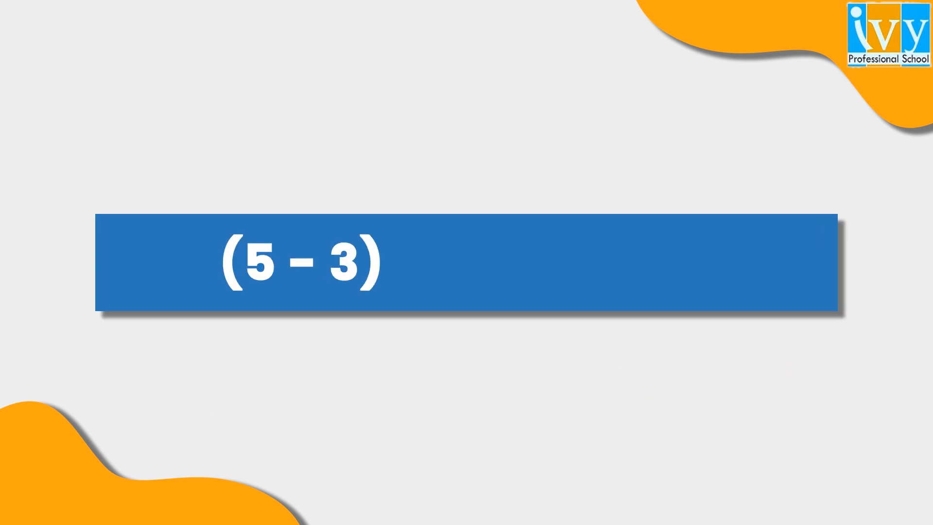
{"action": "type", "text": "+ (5 -"}
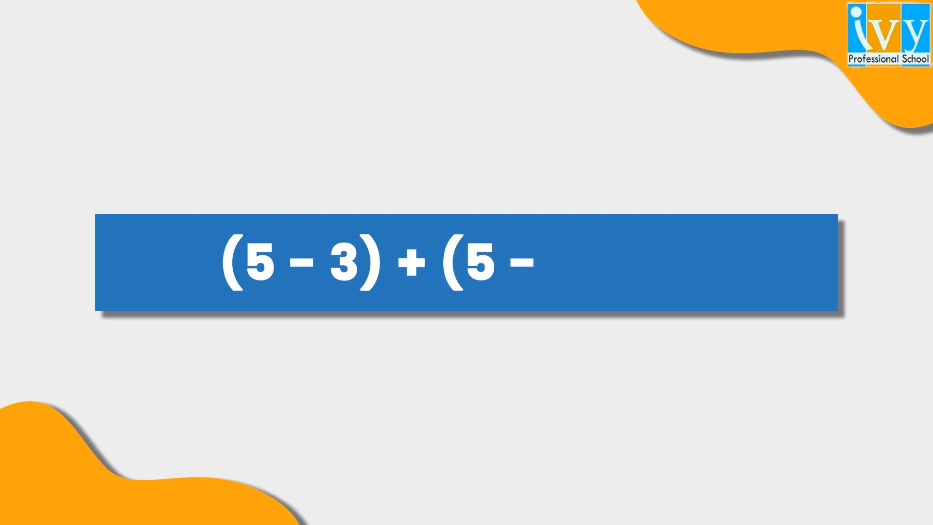